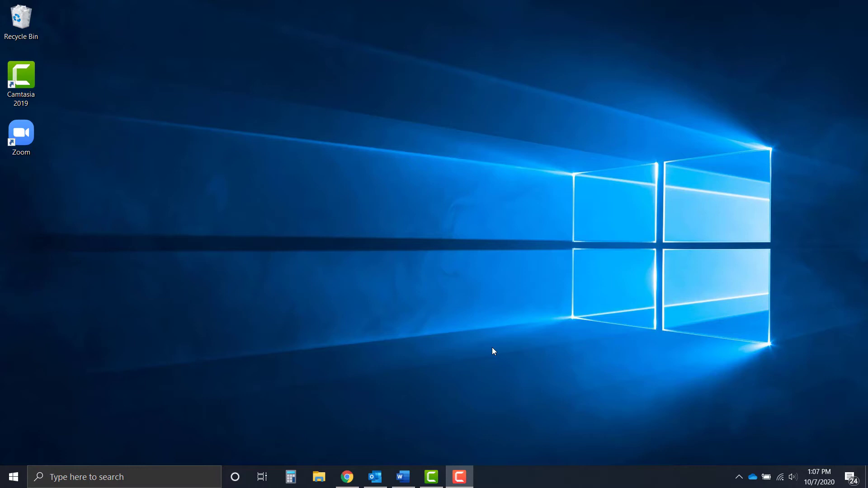
Step: Open the clipboard history panel with Win+V
key(Win+V)
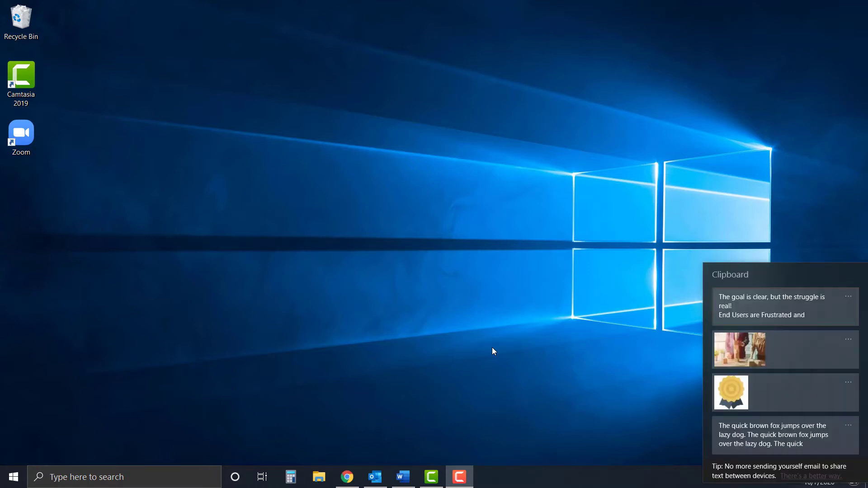
mouse_move(497, 168)
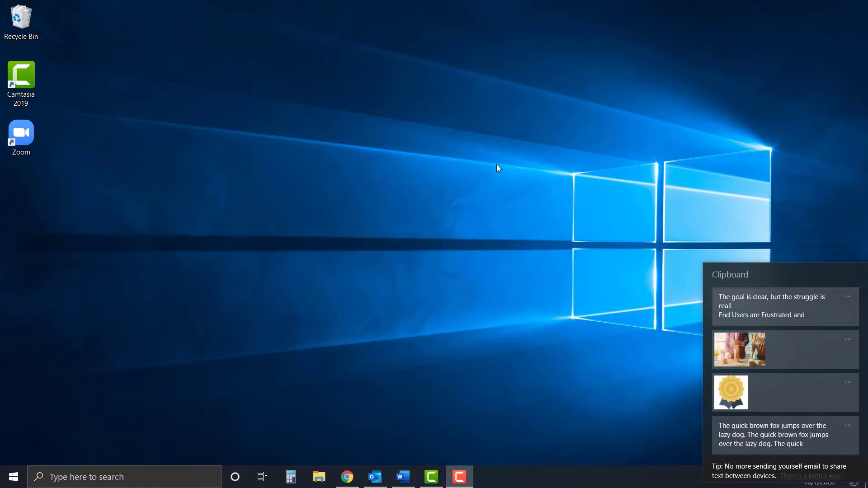
mouse_move(649, 301)
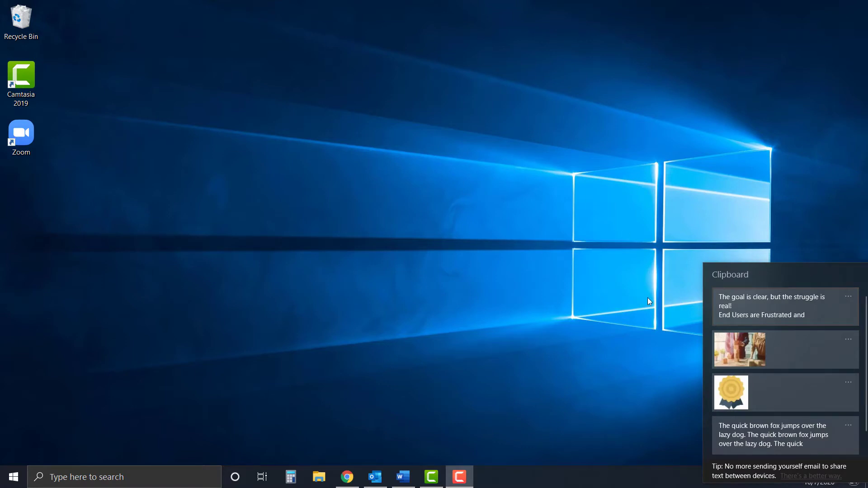
mouse_move(734, 306)
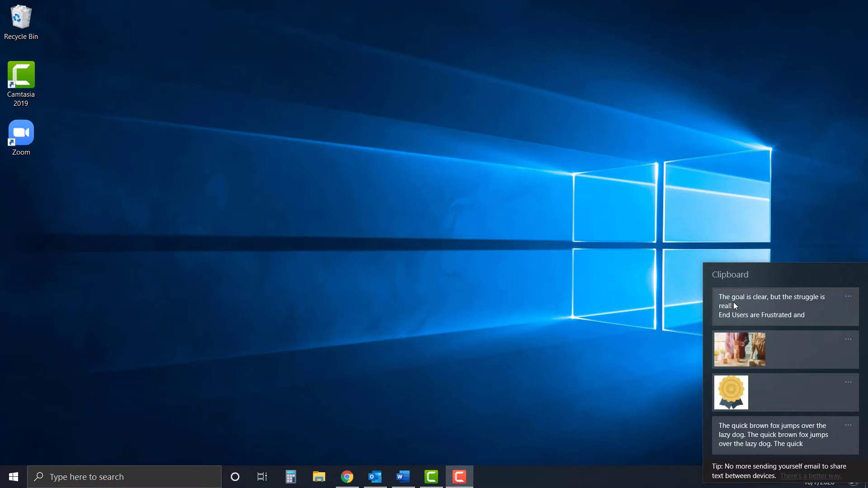
mouse_move(680, 397)
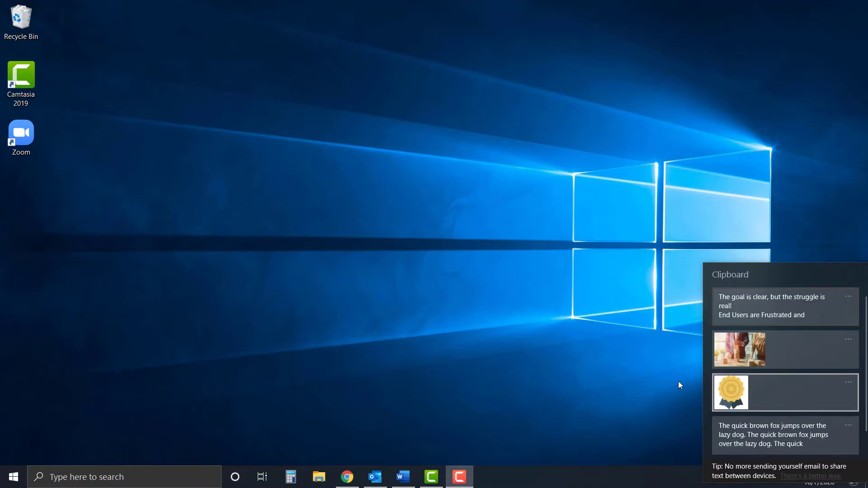
mouse_move(660, 332)
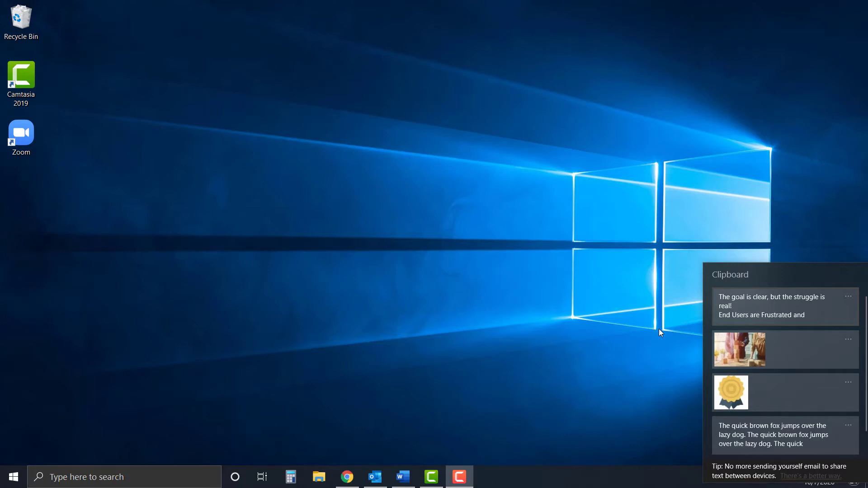
mouse_move(376, 320)
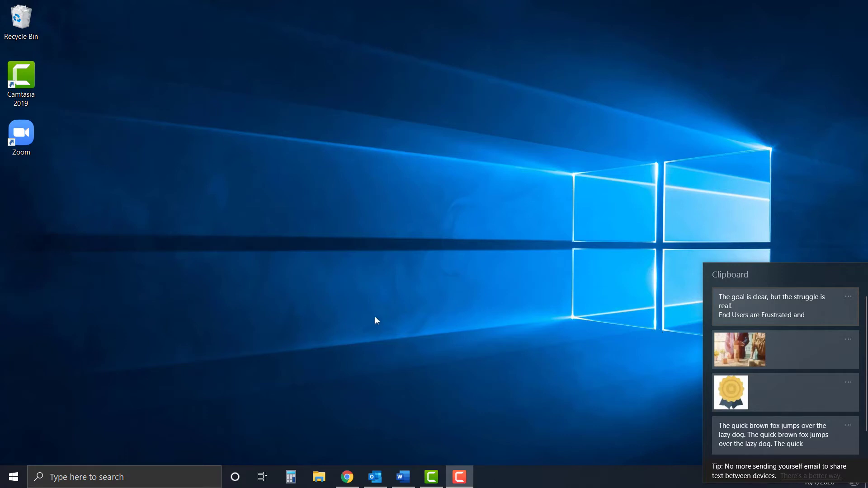
Step: Dismiss the clipboard panel and open Windows Settings from the Start menu
click(376, 320)
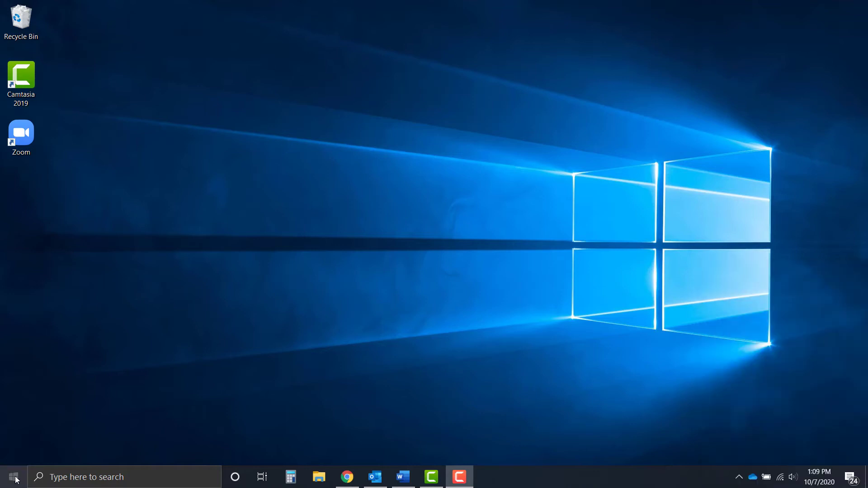
click(15, 476)
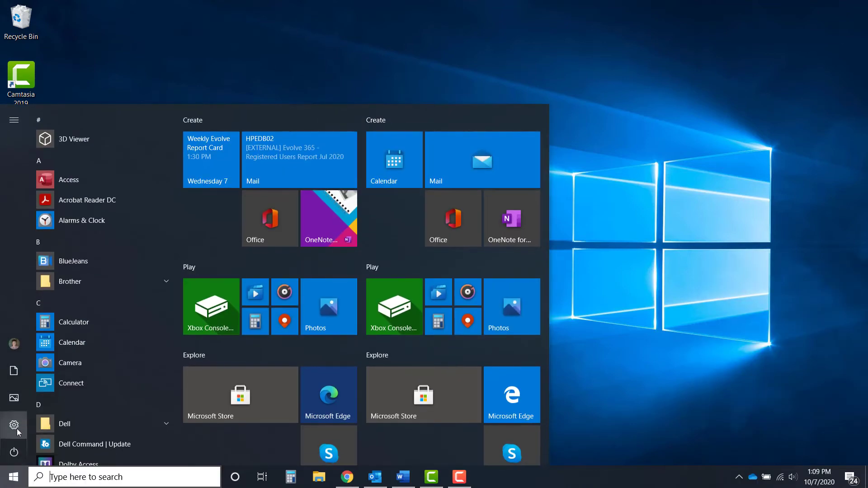
click(14, 423)
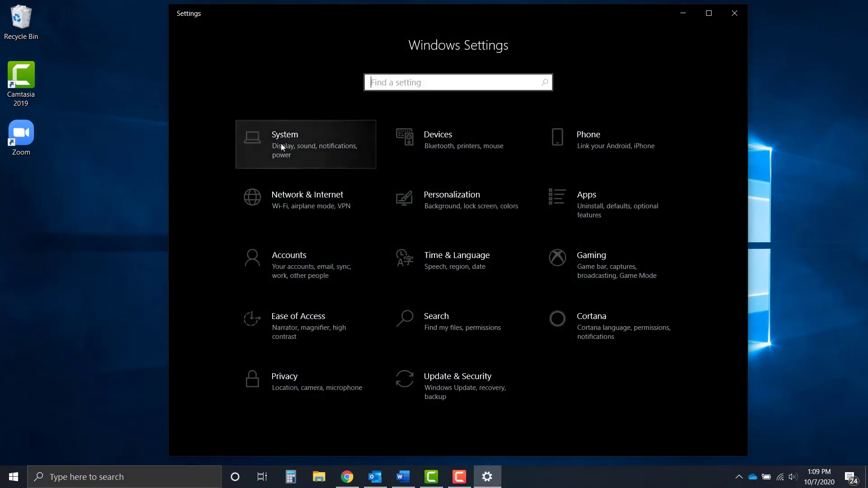
Step: Go to the System section's Clipboard page to check clipboard history is on
click(285, 145)
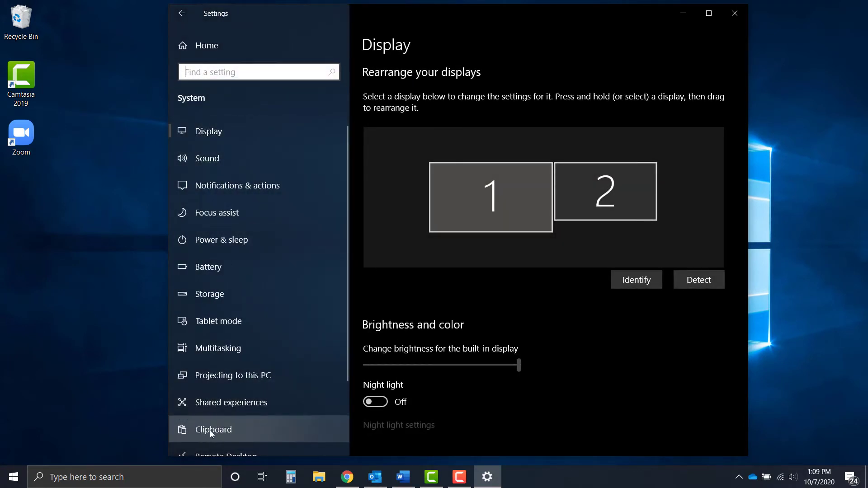
click(214, 429)
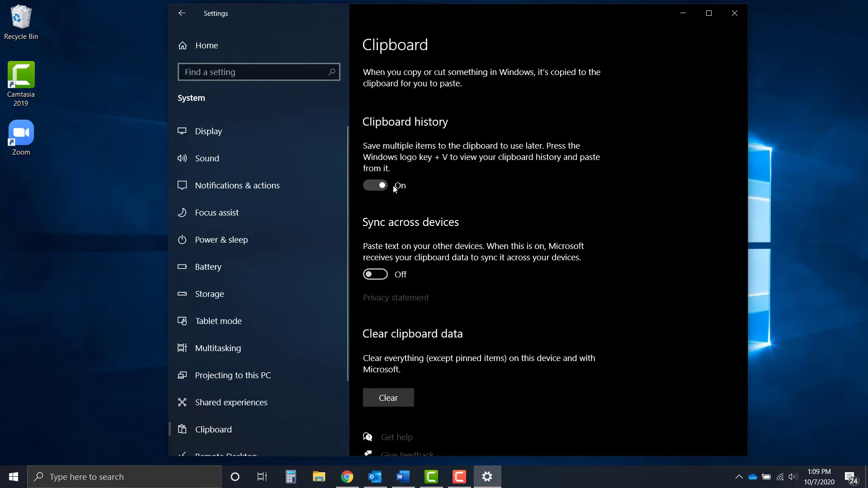
mouse_move(709, 72)
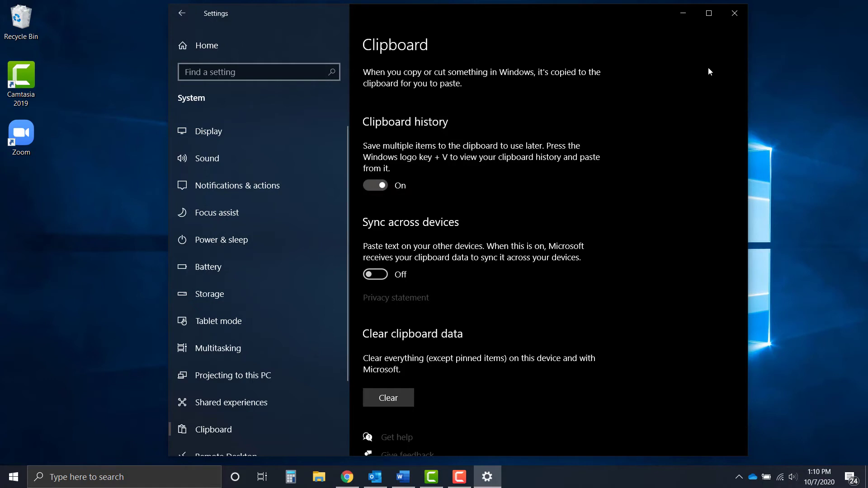
mouse_move(734, 13)
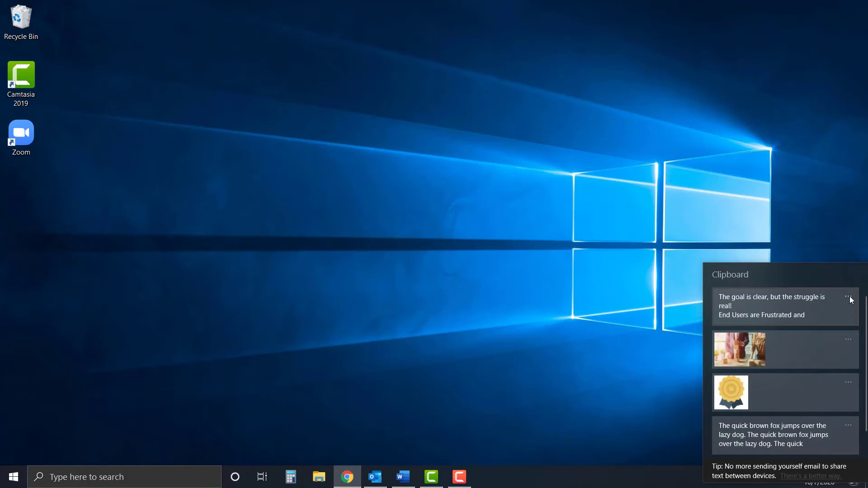
Step: Show the Delete, Pin and Clear all options for the first clipboard item
click(847, 295)
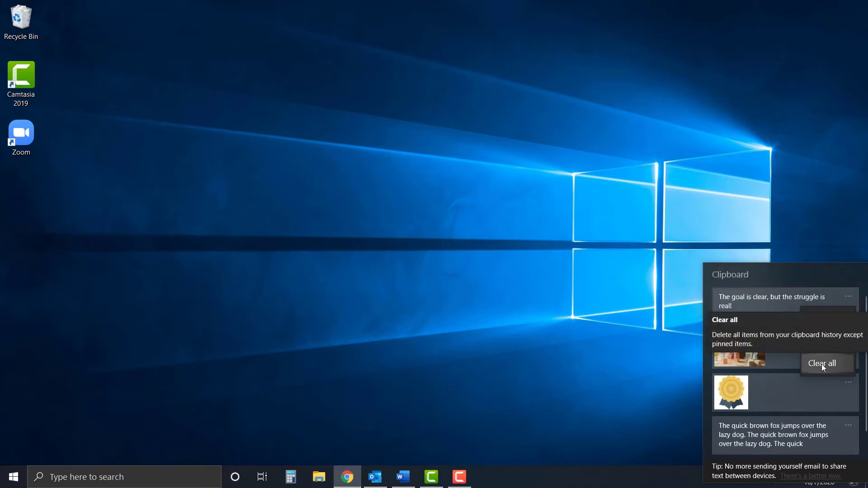
click(848, 296)
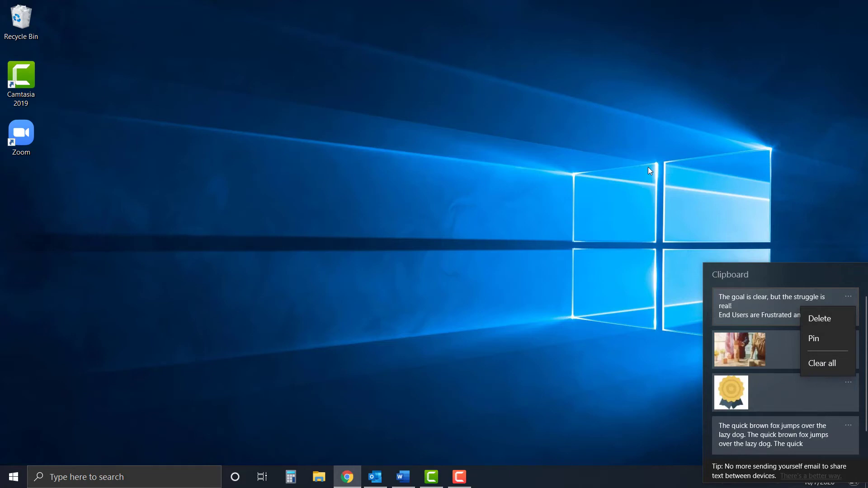
mouse_move(403, 483)
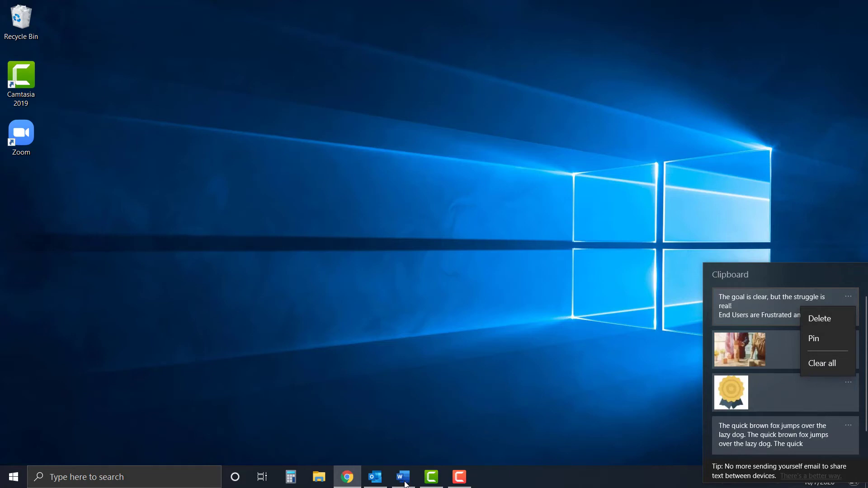
click(403, 477)
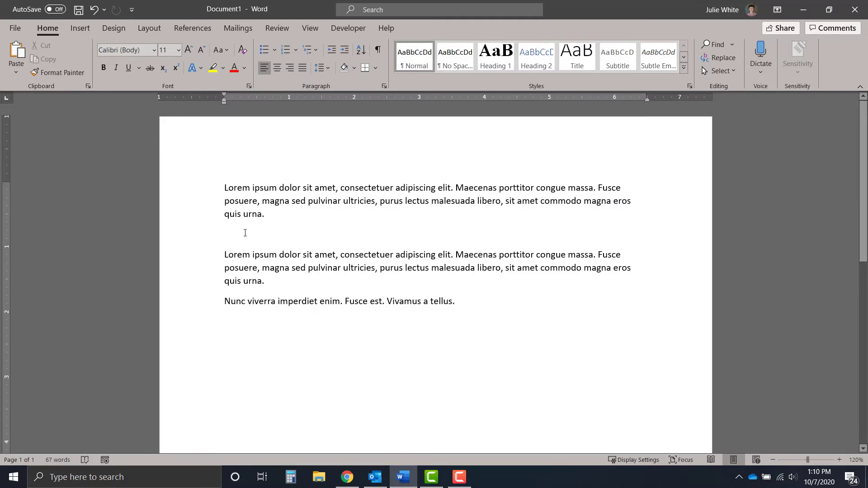
Step: Place the cursor on the blank line between the first two paragraphs
click(245, 234)
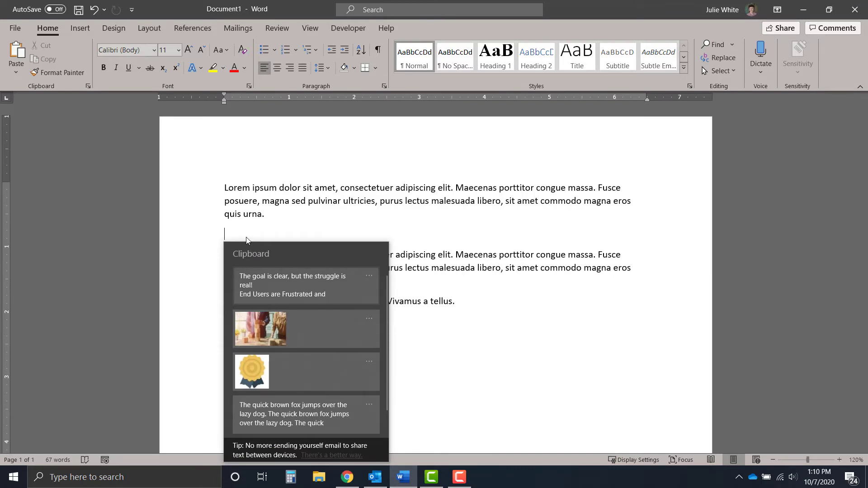
mouse_move(251, 326)
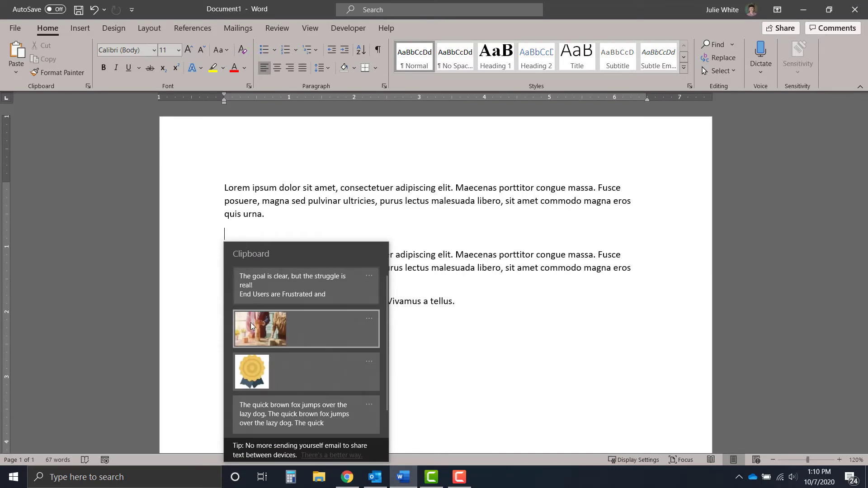
Step: Paste the hands-stacking-blocks photo and shrink it to about a third of its size
click(260, 329)
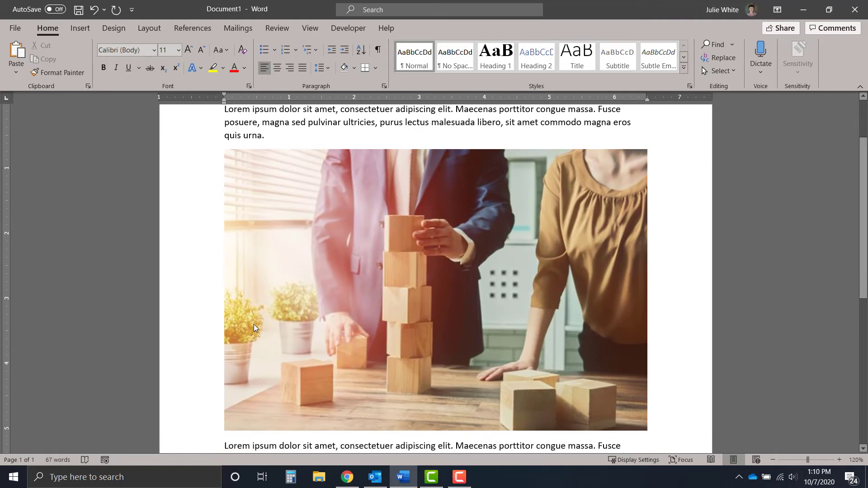
click(255, 327)
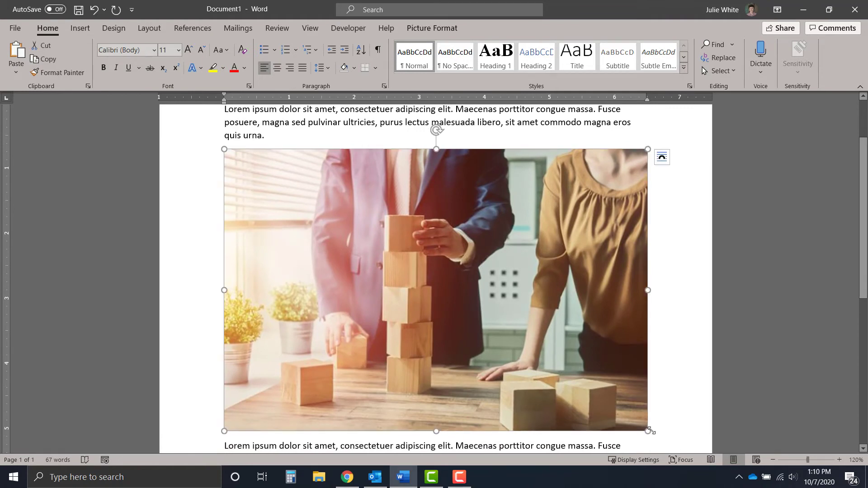
drag(648, 430, 353, 235)
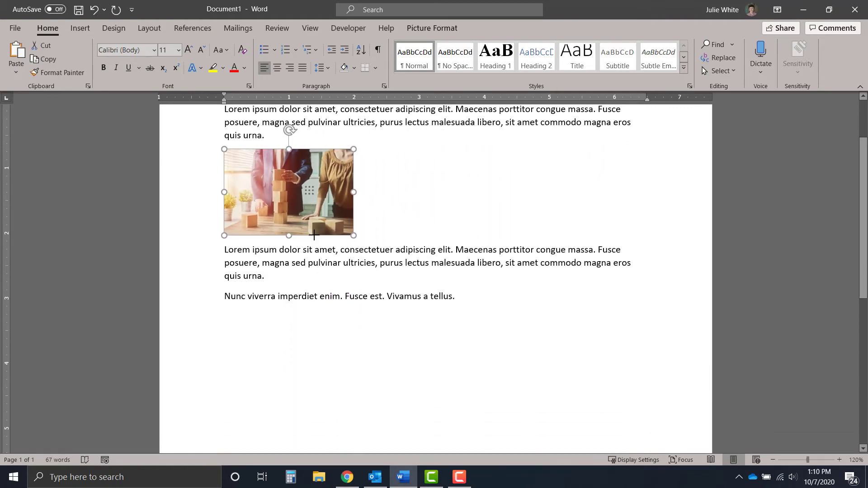
click(385, 240)
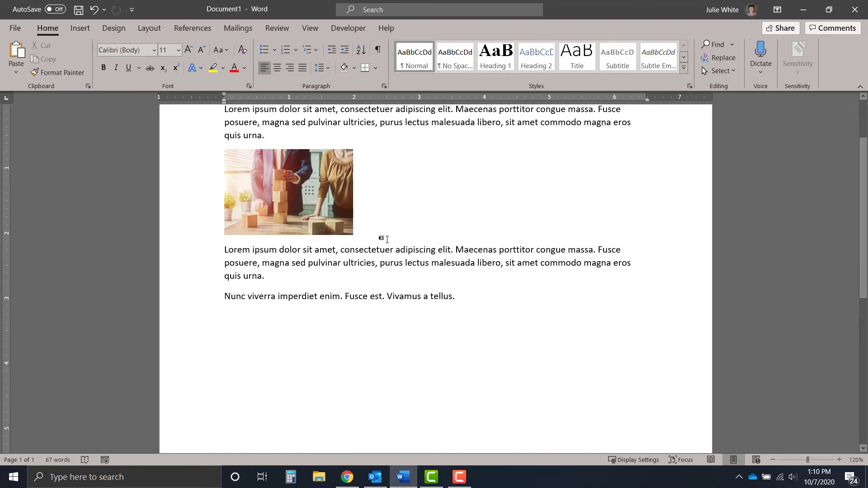
mouse_move(323, 334)
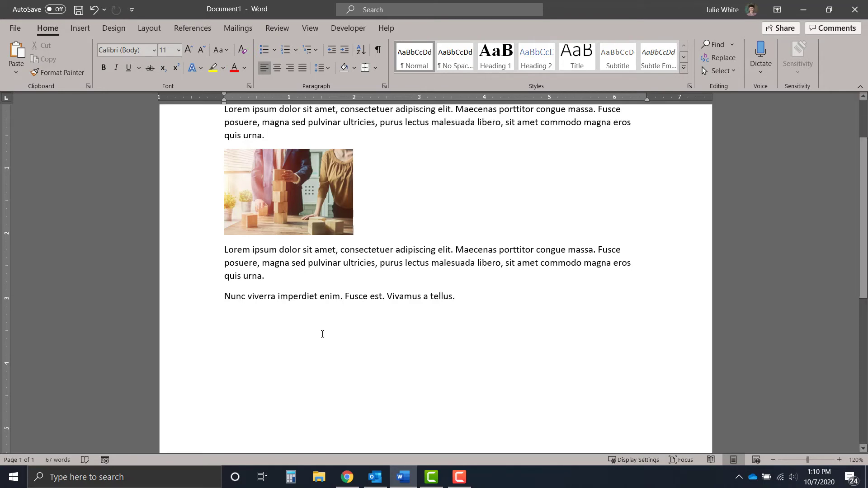
mouse_move(297, 329)
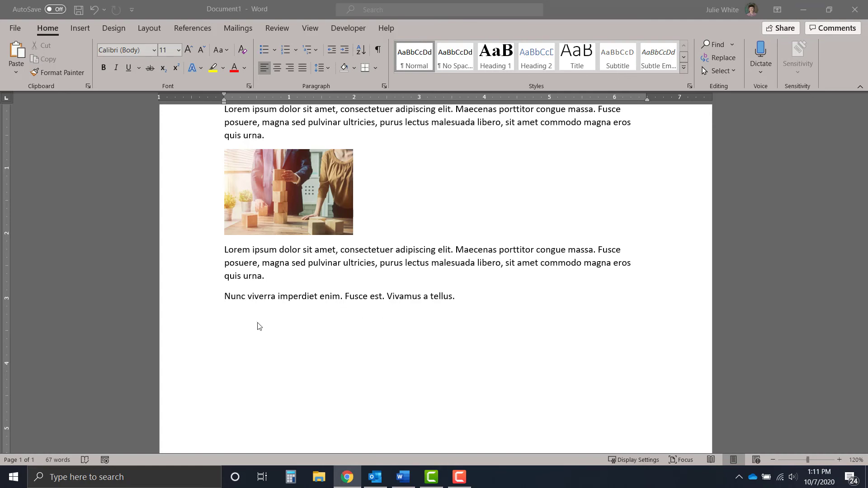
Step: Right-click the blank line below the last paragraph to show Paste Options
right_click(259, 326)
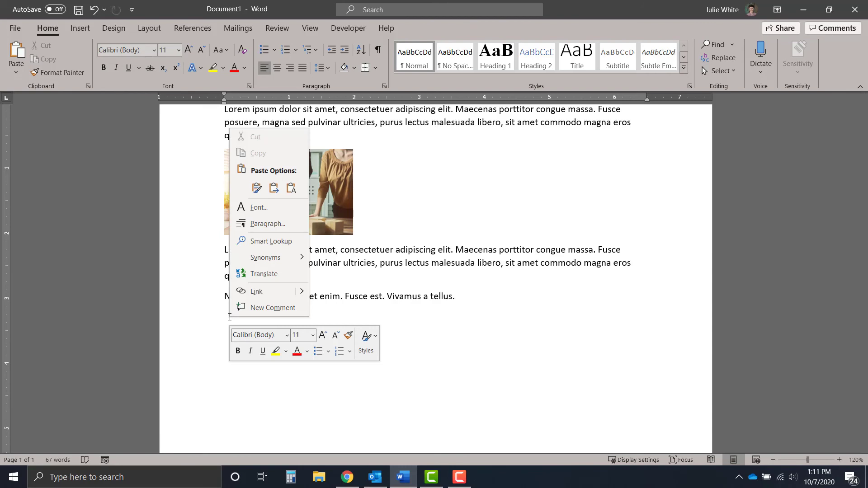